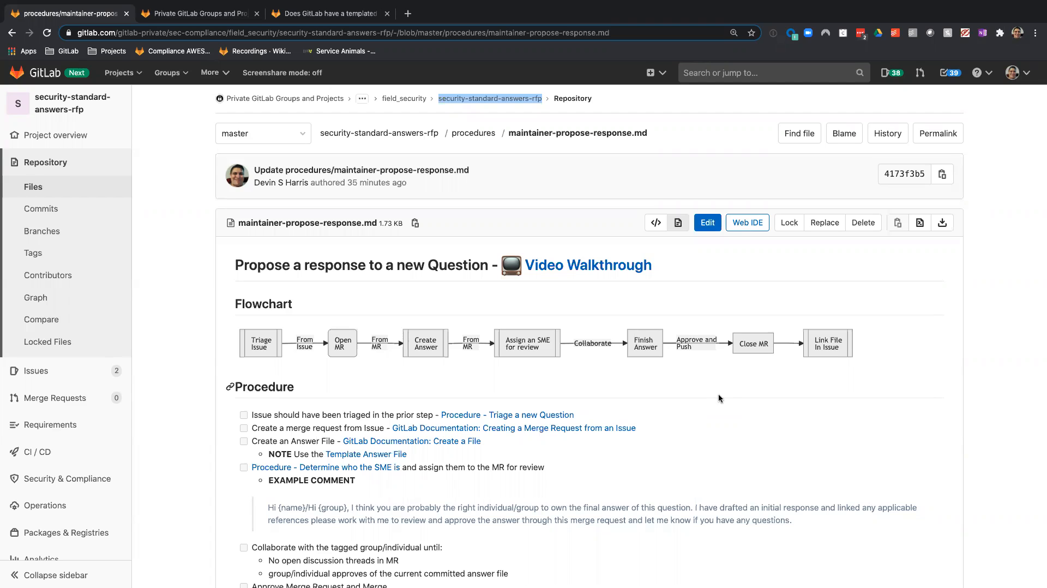
pyautogui.moveTo(459, 154)
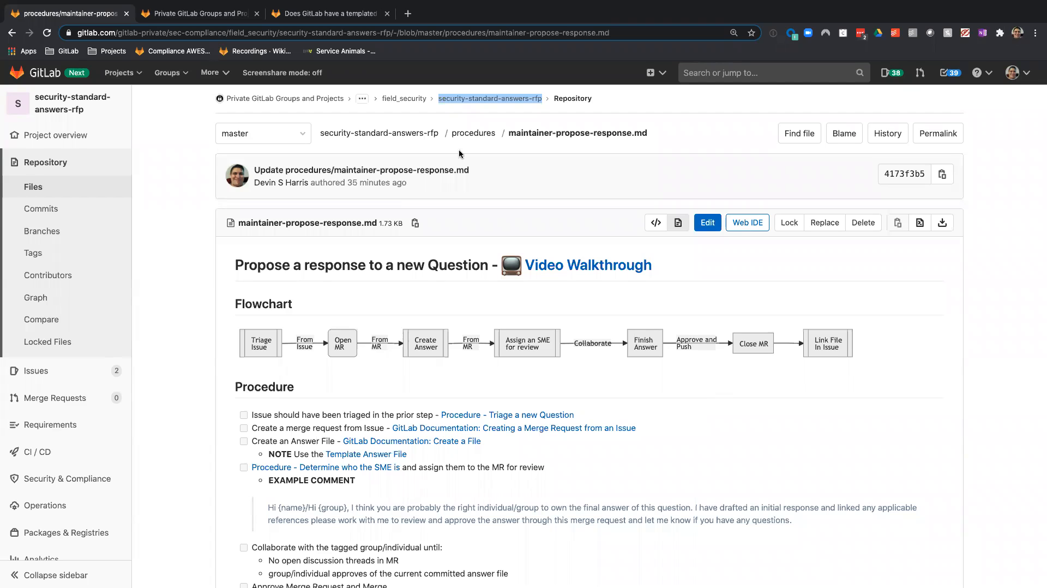
# - Show the README's Risk and Field Security Team procedure links in the project overview
pyautogui.click(328, 13)
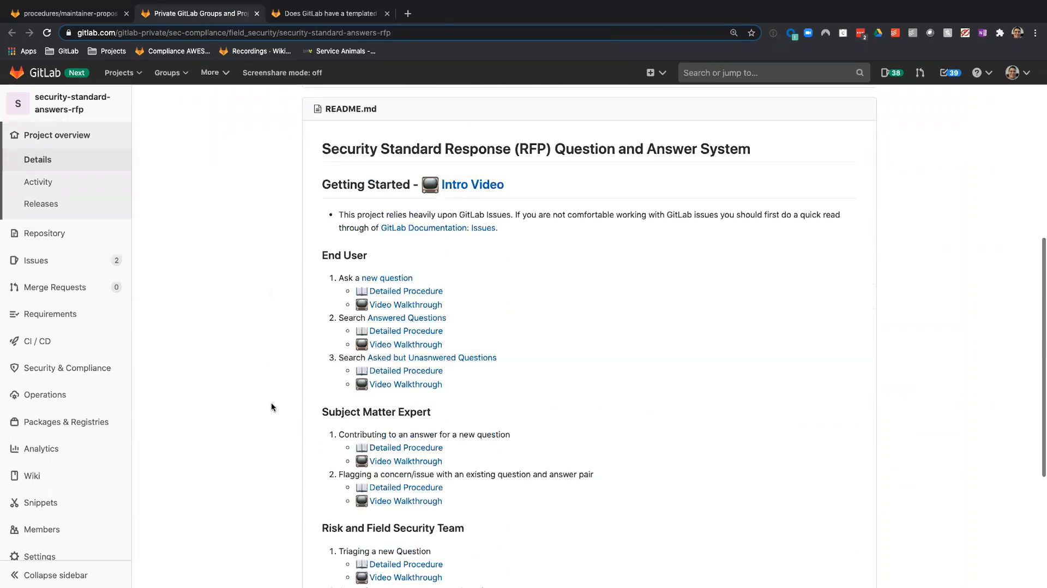
pyautogui.scroll(-3)
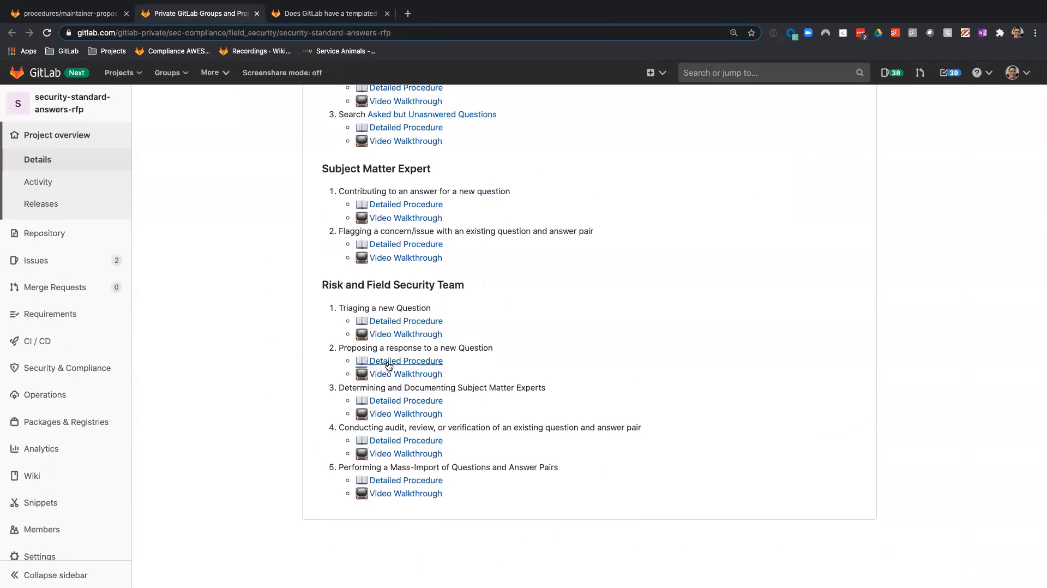
pyautogui.moveTo(460, 363)
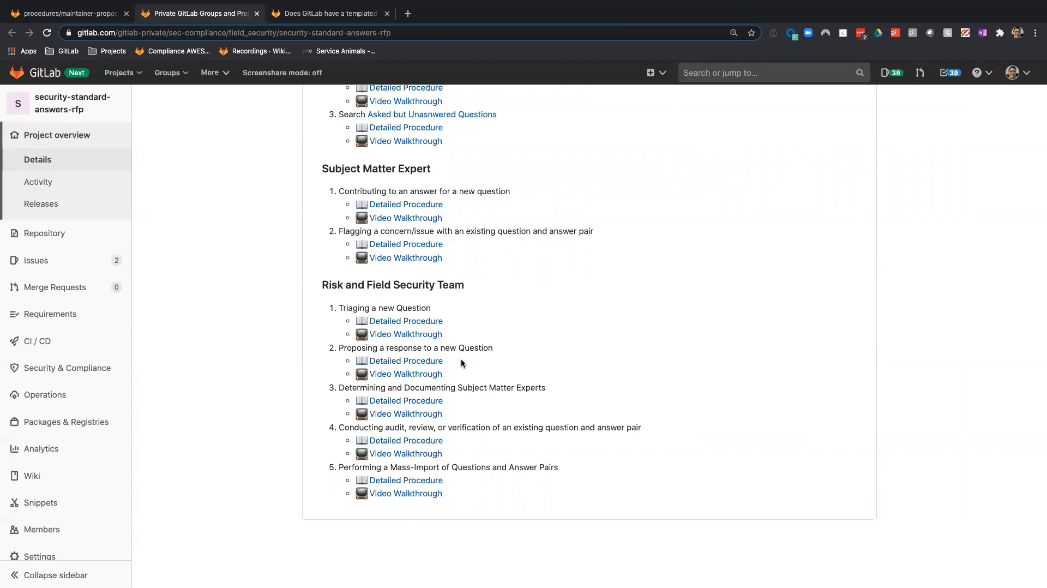
pyautogui.moveTo(405, 320)
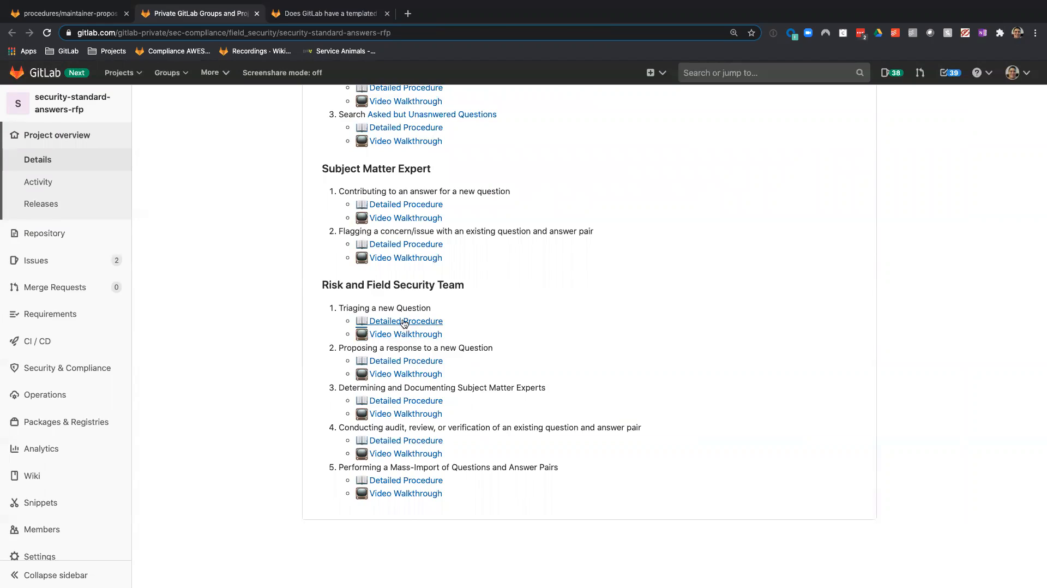
pyautogui.moveTo(307, 43)
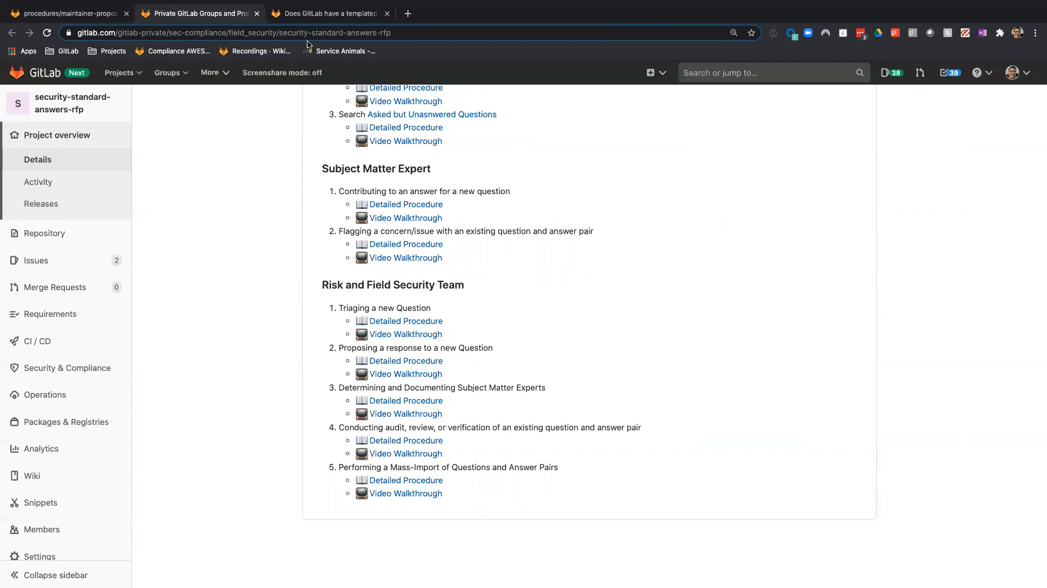
# - Return to maintainer-propose-response.md and review its flowchart and step-by-step checklist
pyautogui.click(63, 13)
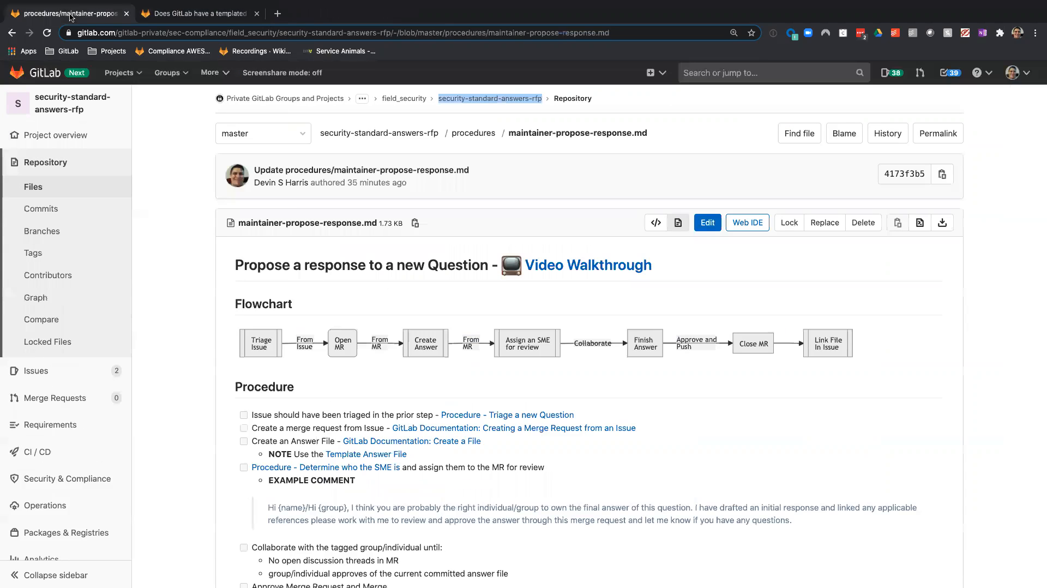
pyautogui.scroll(-3)
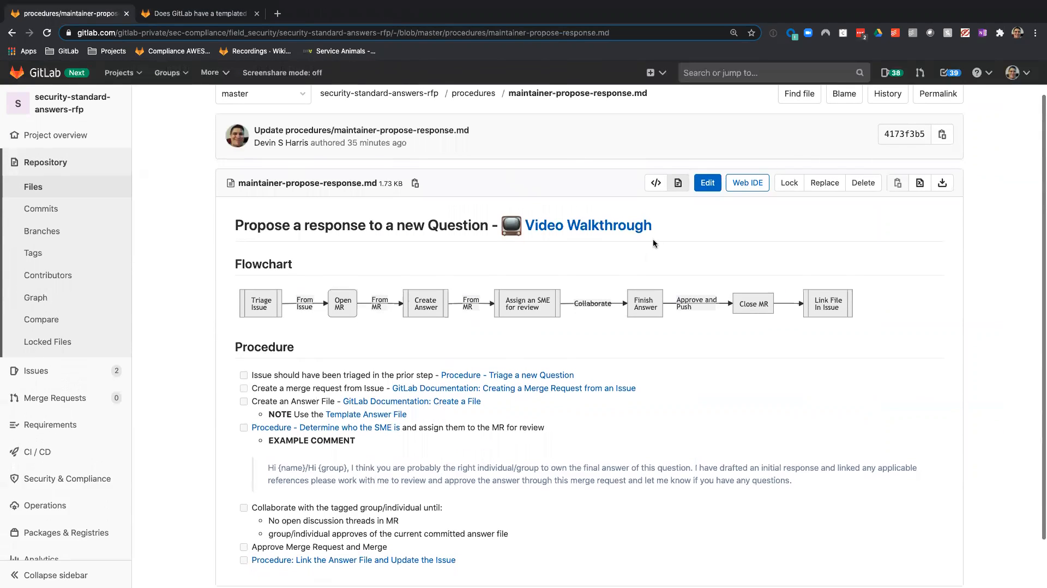
pyautogui.scroll(-3)
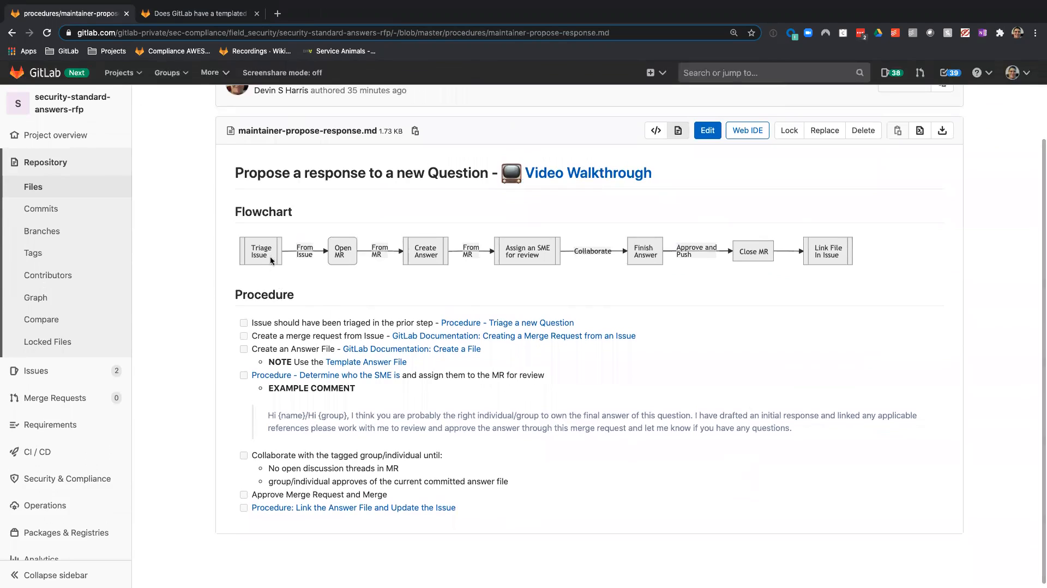
pyautogui.moveTo(548, 423)
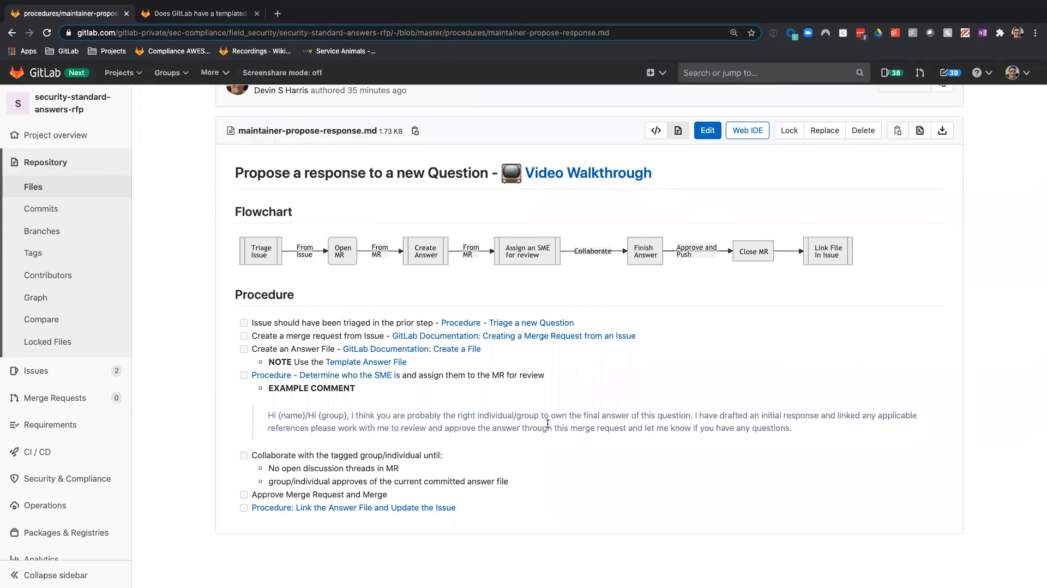
pyautogui.scroll(3)
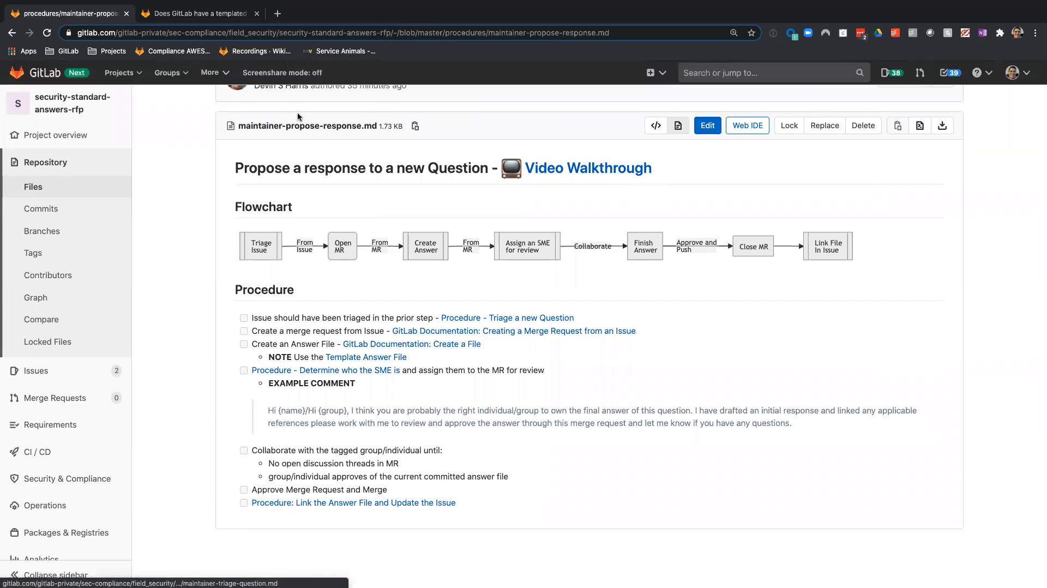
# - Create draft merge request !30 from issue #29, then return to the procedure checklist
pyautogui.click(197, 13)
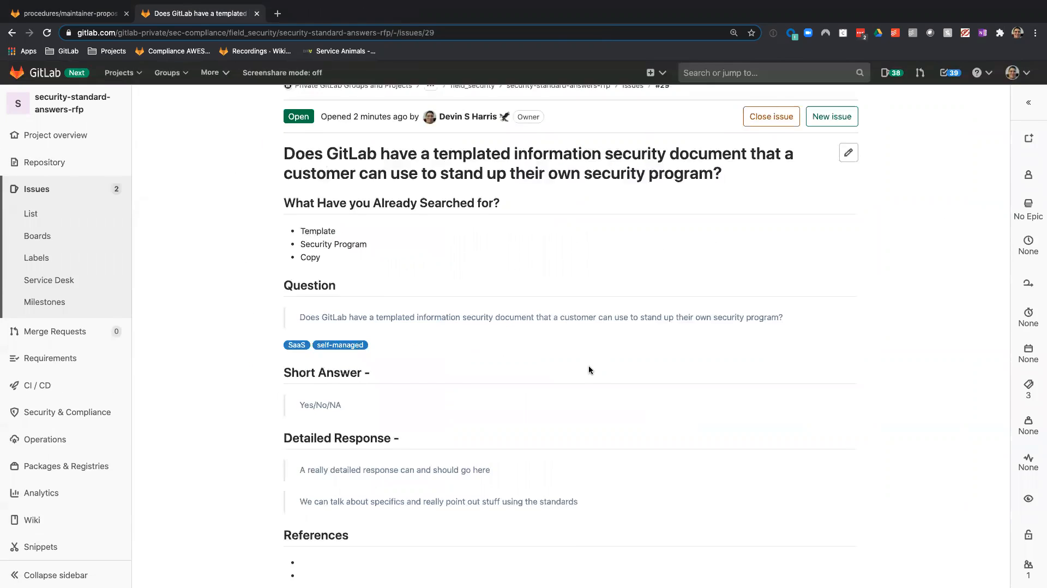
pyautogui.scroll(-3)
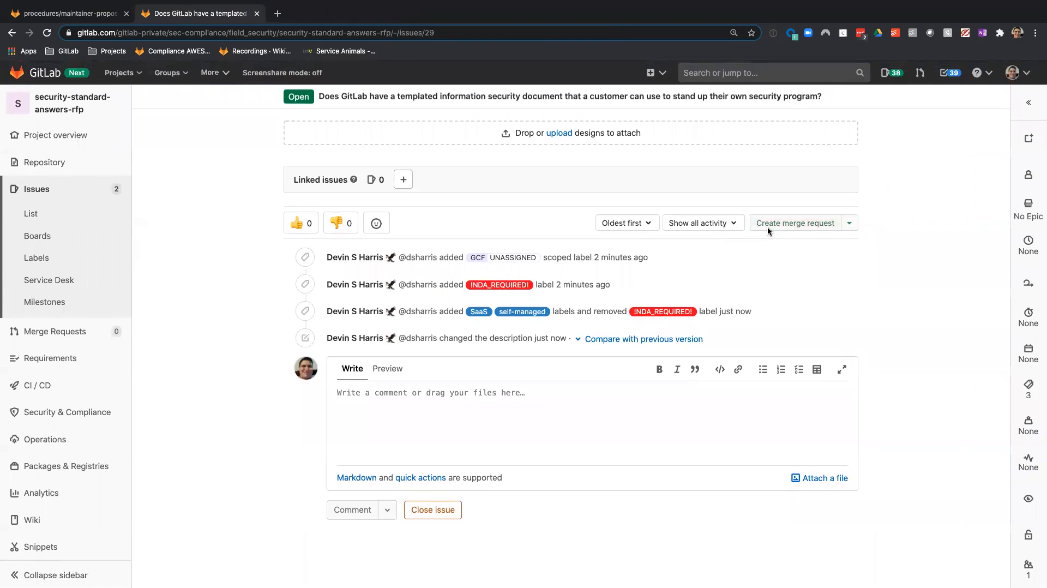
pyautogui.click(795, 223)
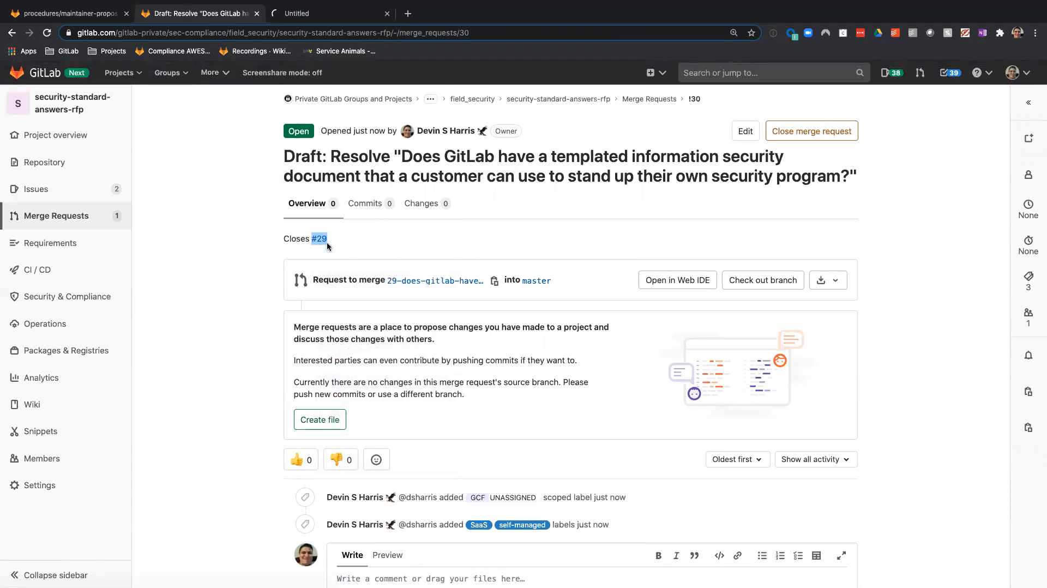
pyautogui.click(66, 13)
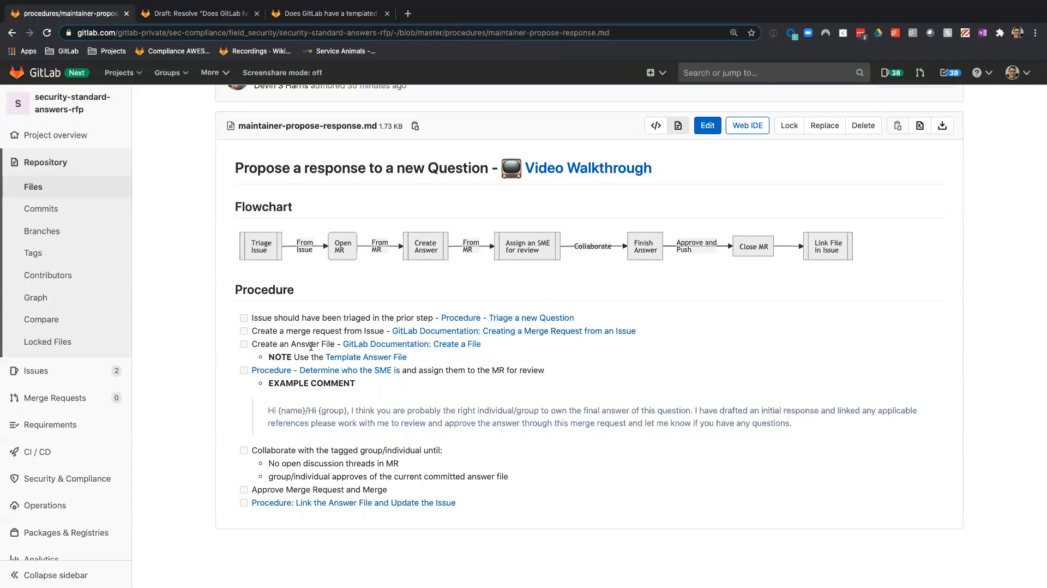
# - Launch the Web IDE on the 29-does-gitlab branch of draft merge request !30
pyautogui.click(327, 13)
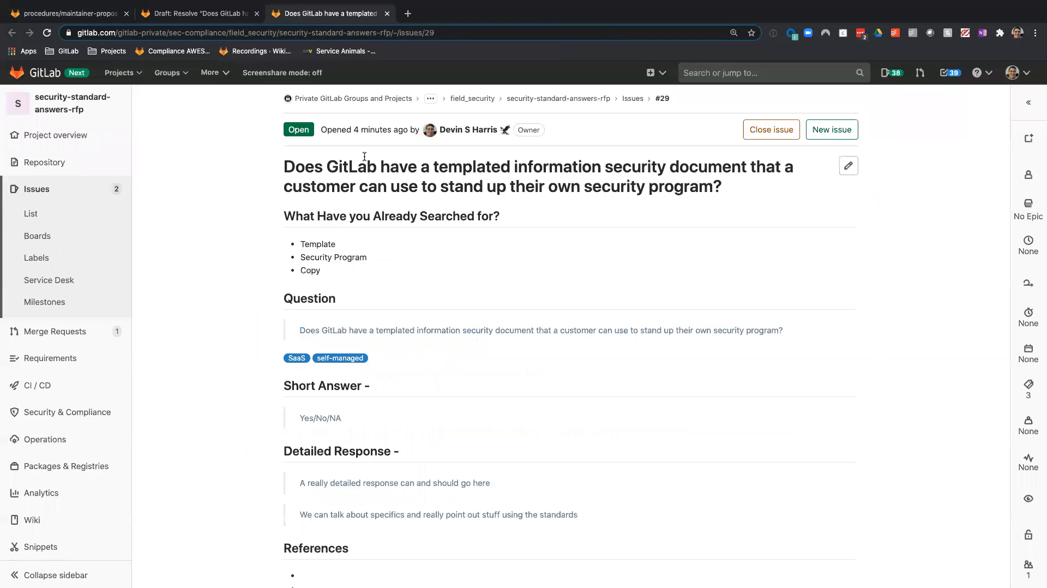
pyautogui.click(197, 13)
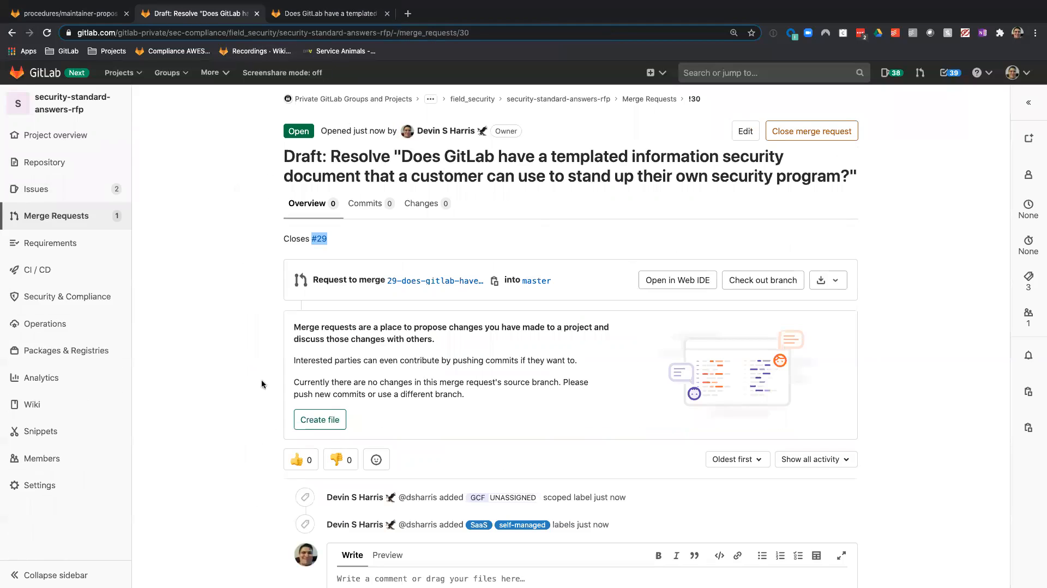
pyautogui.moveTo(480, 476)
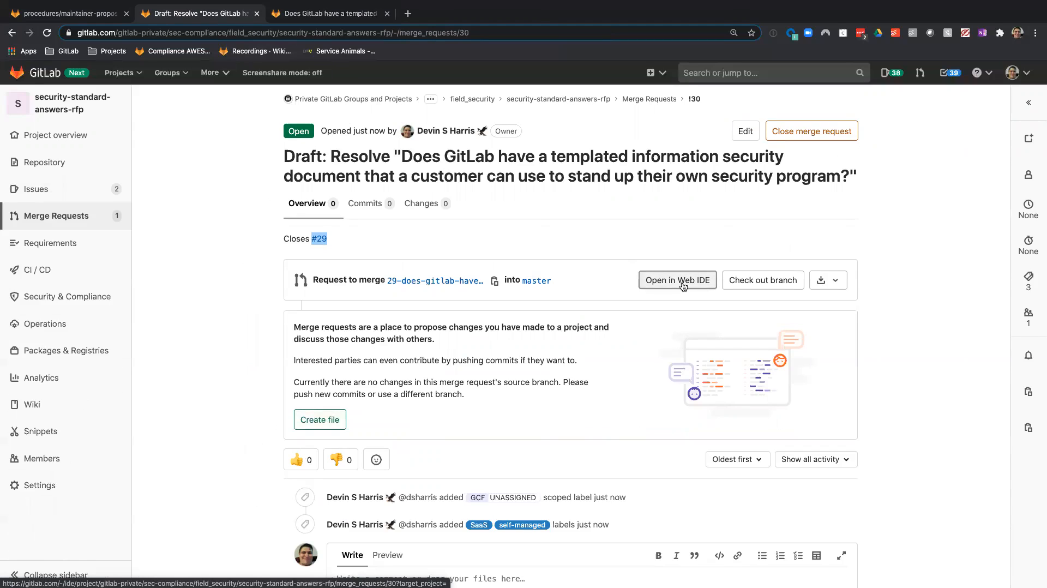
pyautogui.click(677, 281)
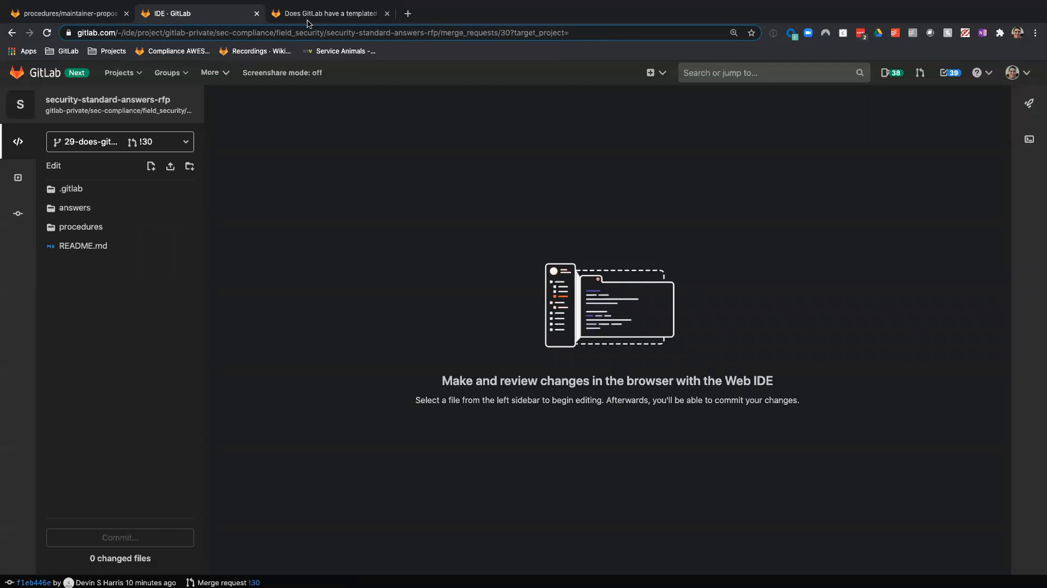
# - Grab issue #29's title, then expand the answers folder in the Web IDE and show its actions
pyautogui.click(327, 13)
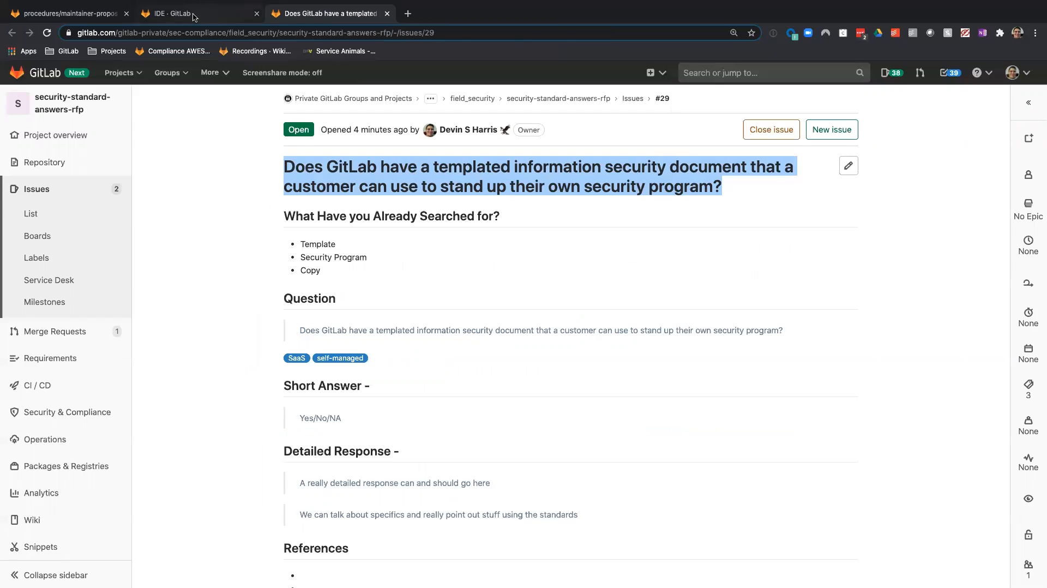
pyautogui.click(194, 13)
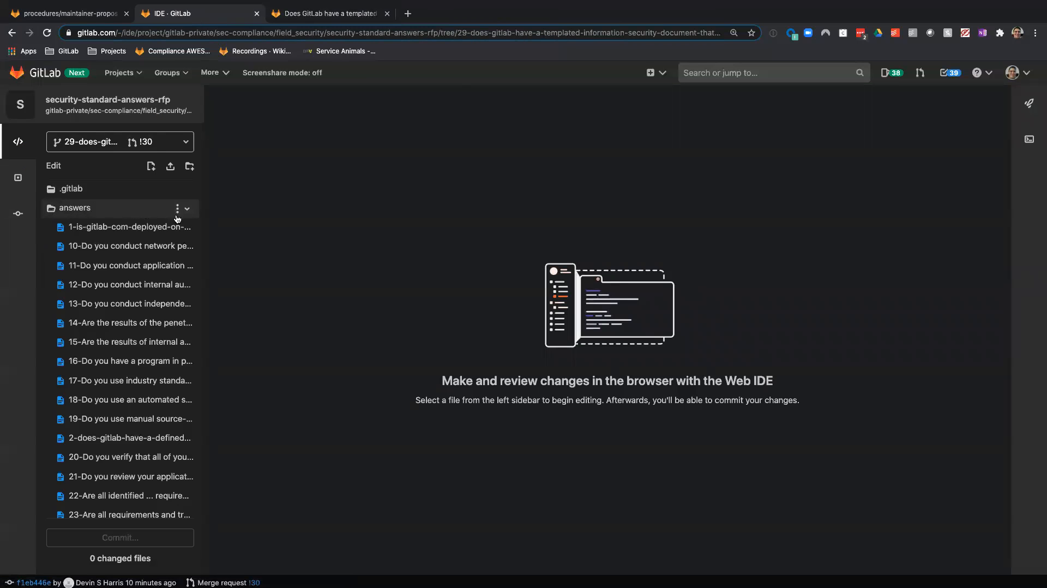
pyautogui.scroll(-3)
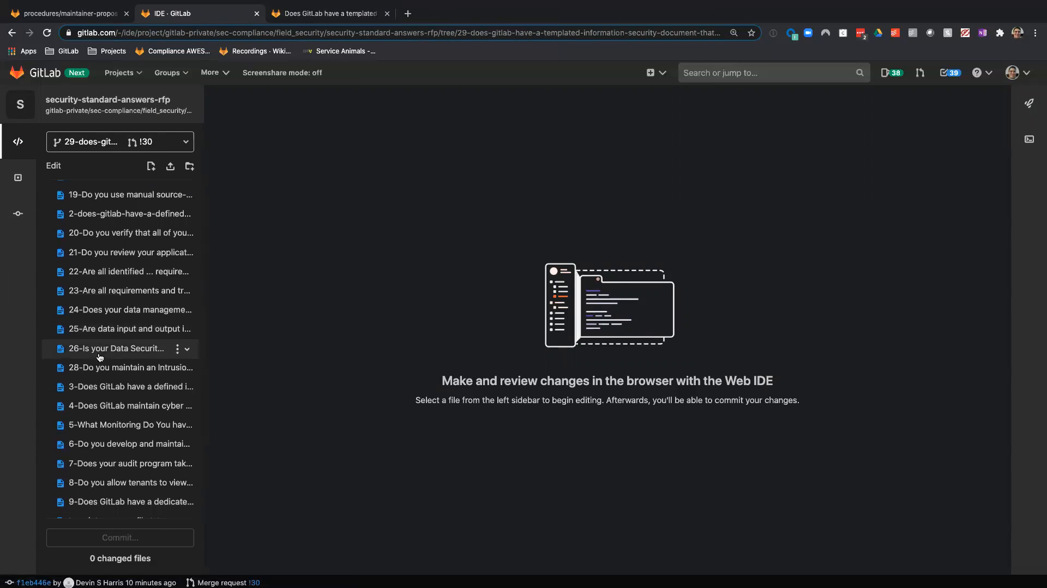
pyautogui.scroll(3)
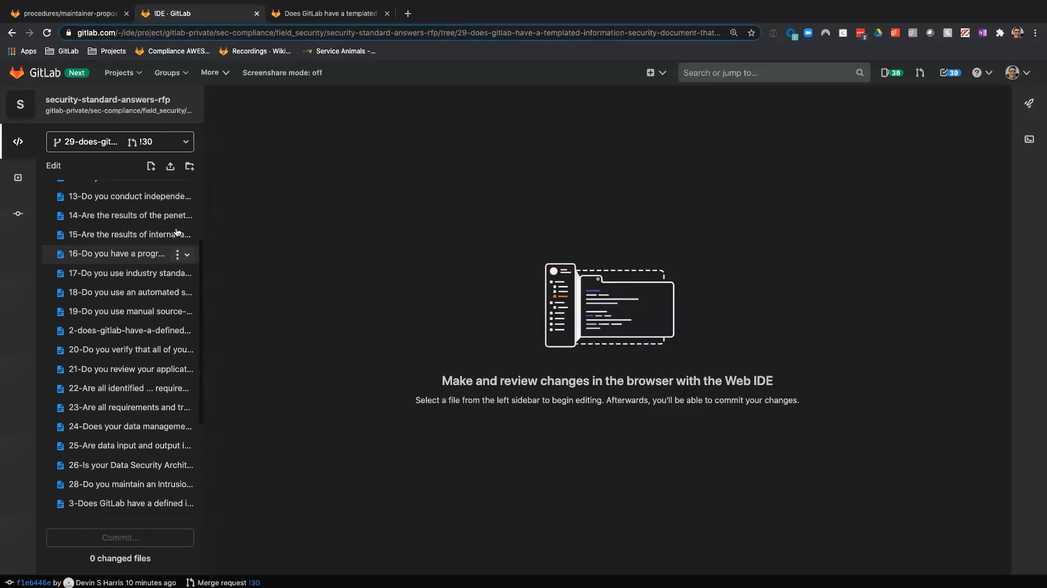
pyautogui.click(182, 187)
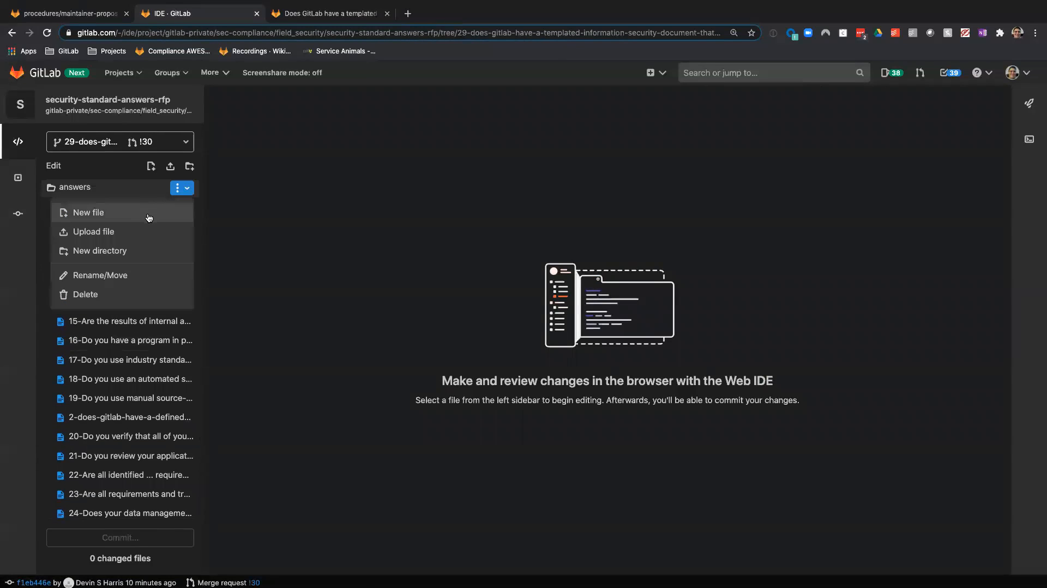
# - Create a new answer file in answers named after issue #29's question, ending in .txt
pyautogui.click(88, 212)
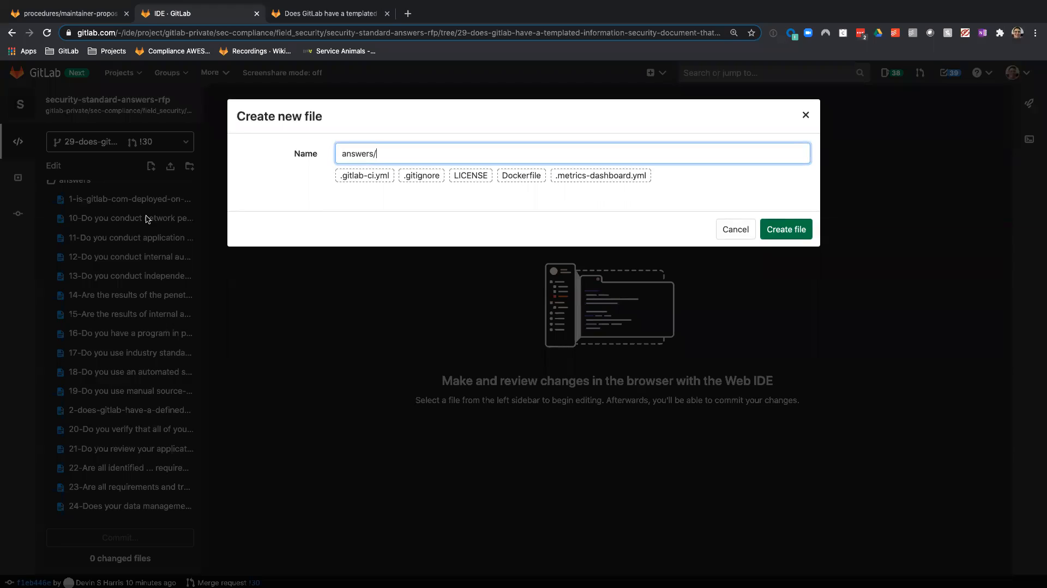
pyautogui.write('GitLab have a templated information security document that a customer can use to stand up their own security program?')
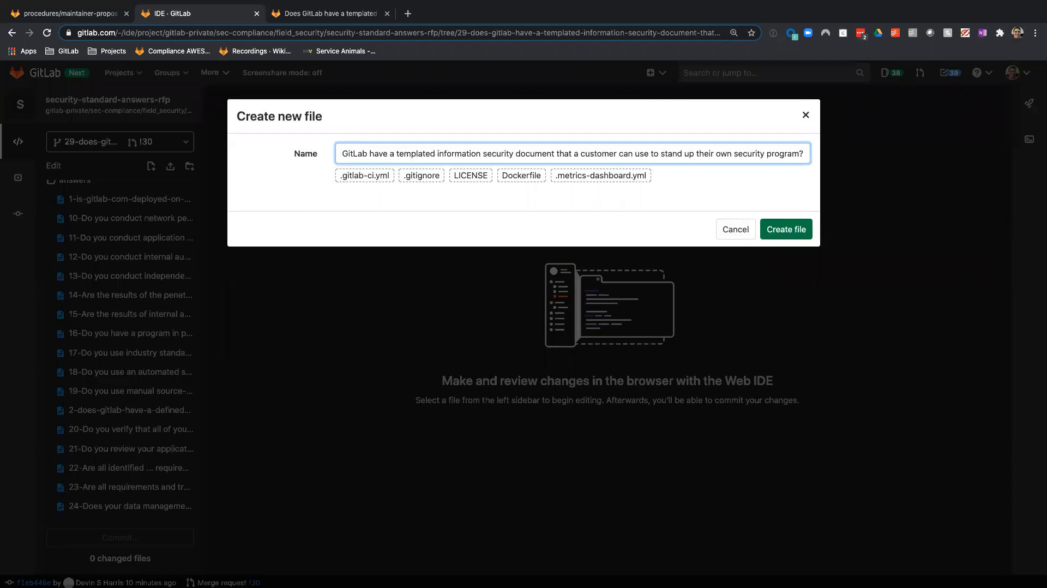
pyautogui.write('.txt')
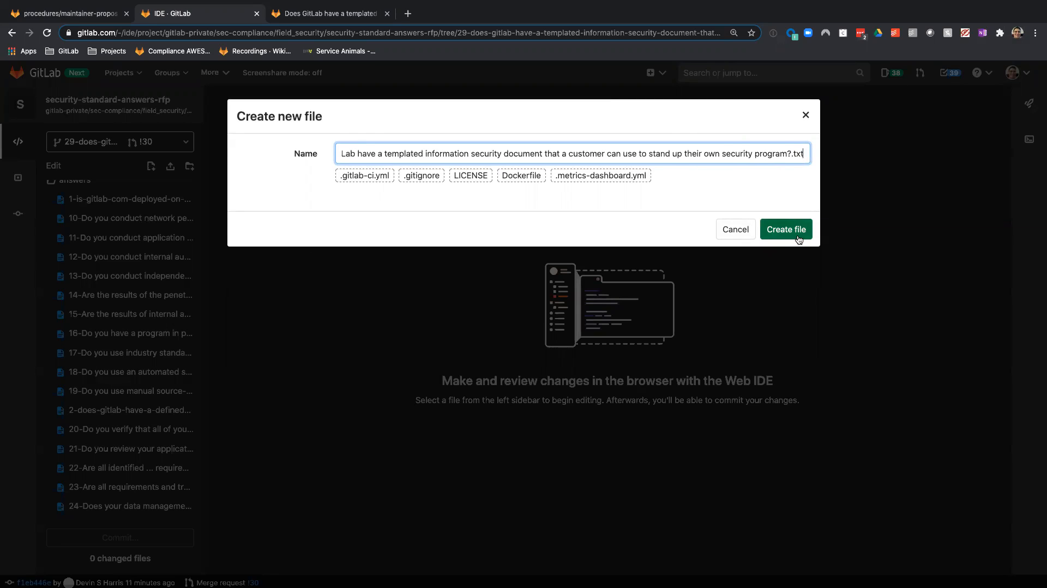
pyautogui.click(787, 228)
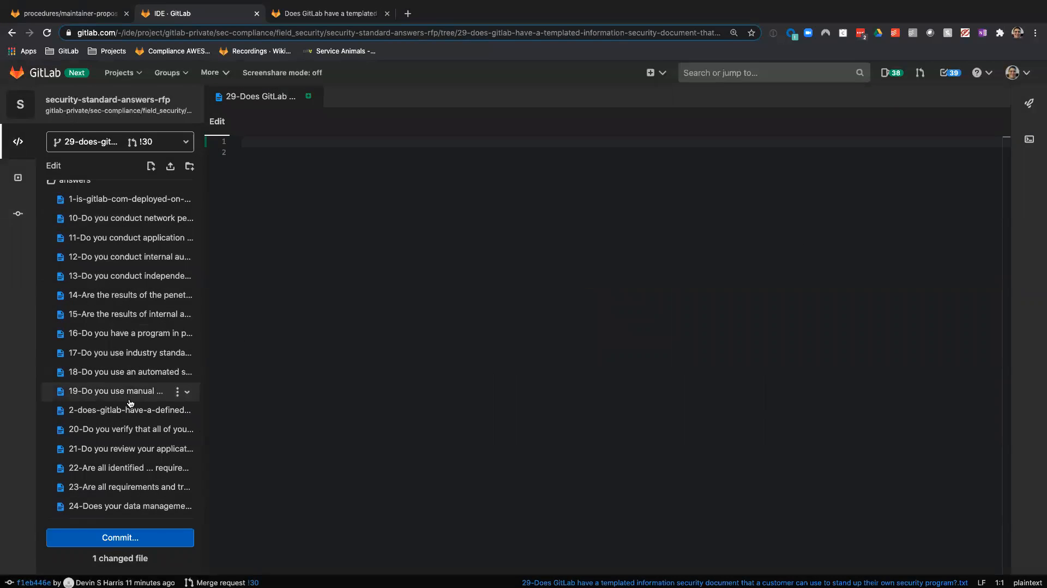
# - Bring up template_answer_file.txt from the file tree beside the new file
pyautogui.scroll(-3)
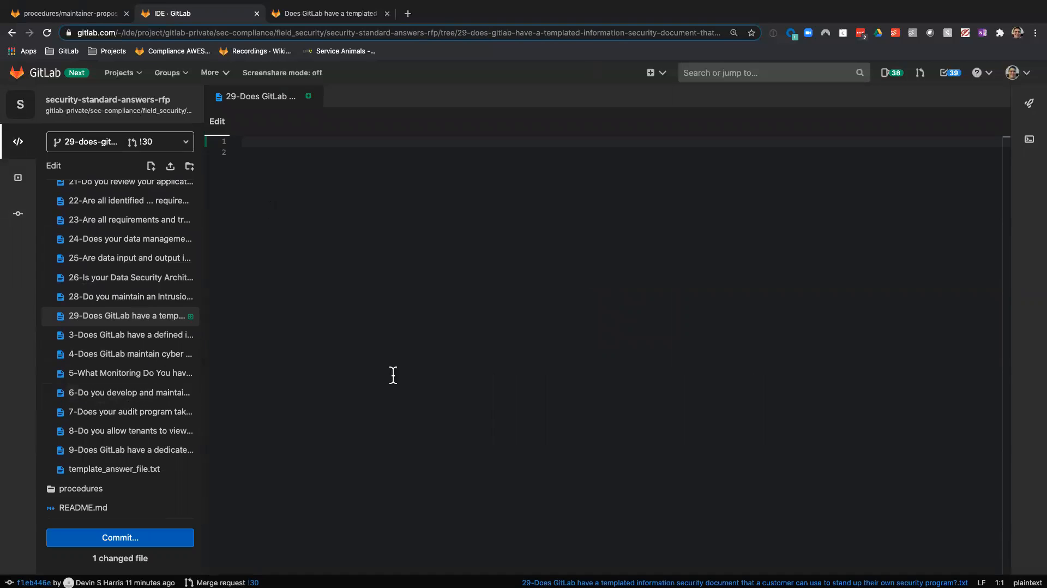
pyautogui.click(115, 468)
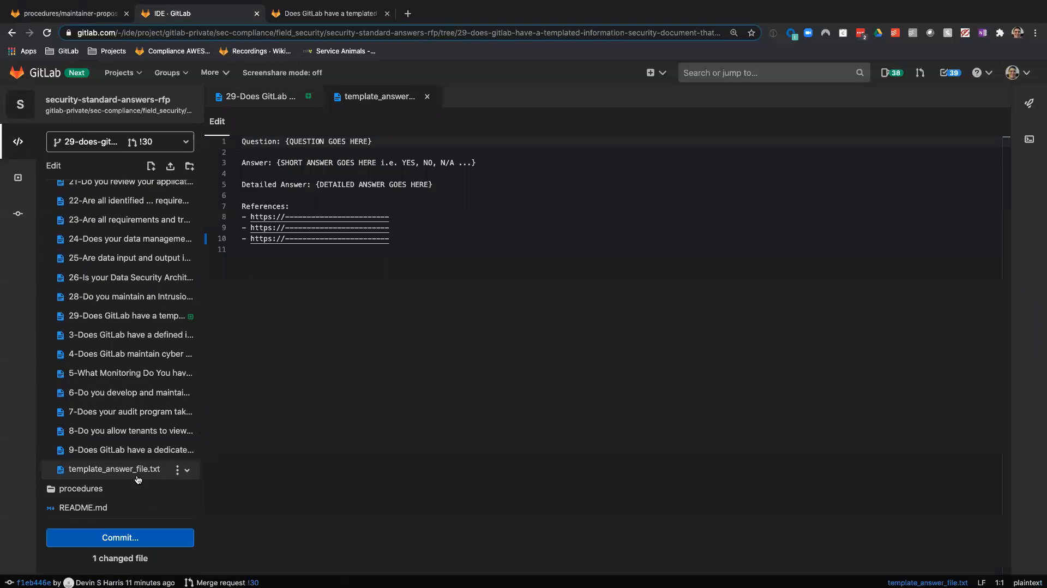
# - Copy the template's Question, Answer, Detailed Answer and References sections into the new answer file
pyautogui.click(353, 249)
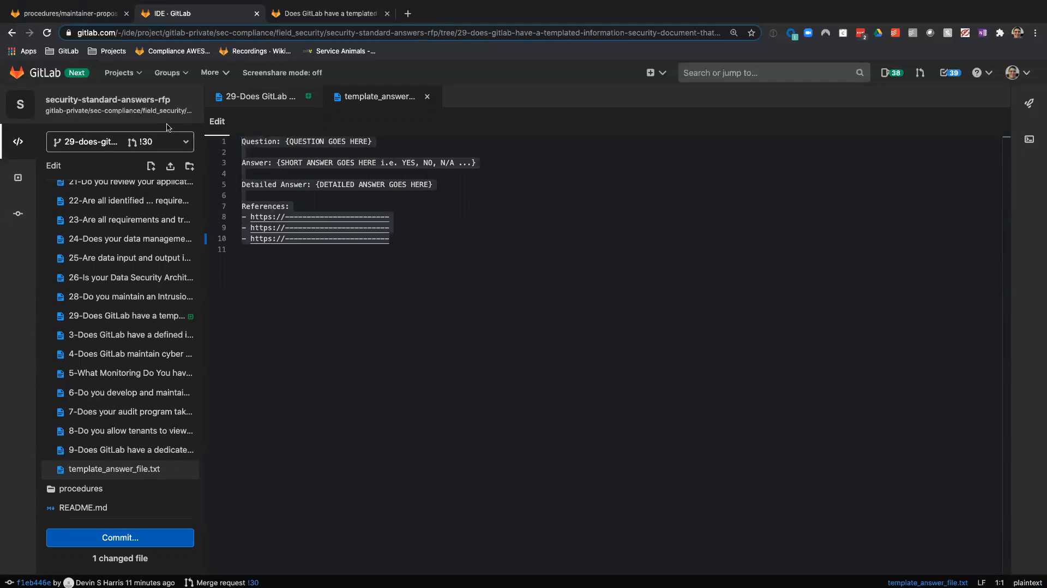
pyautogui.moveTo(117, 335)
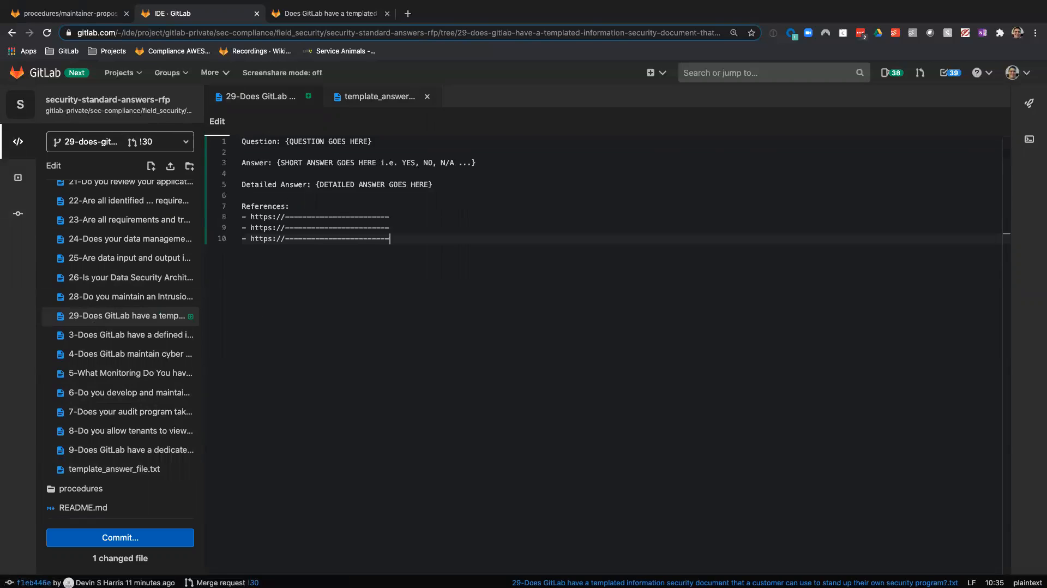
pyautogui.click(328, 13)
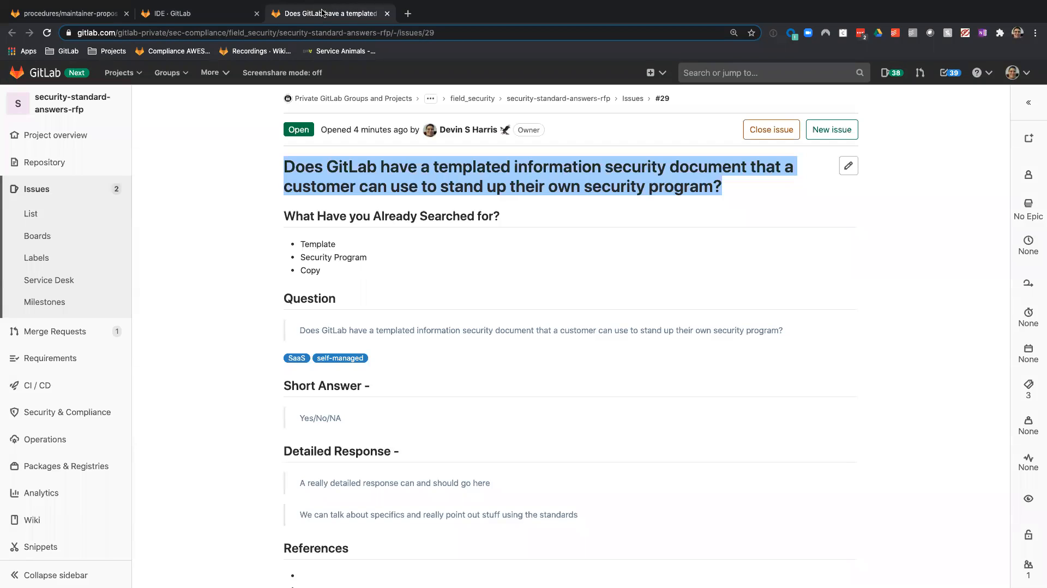
pyautogui.click(175, 13)
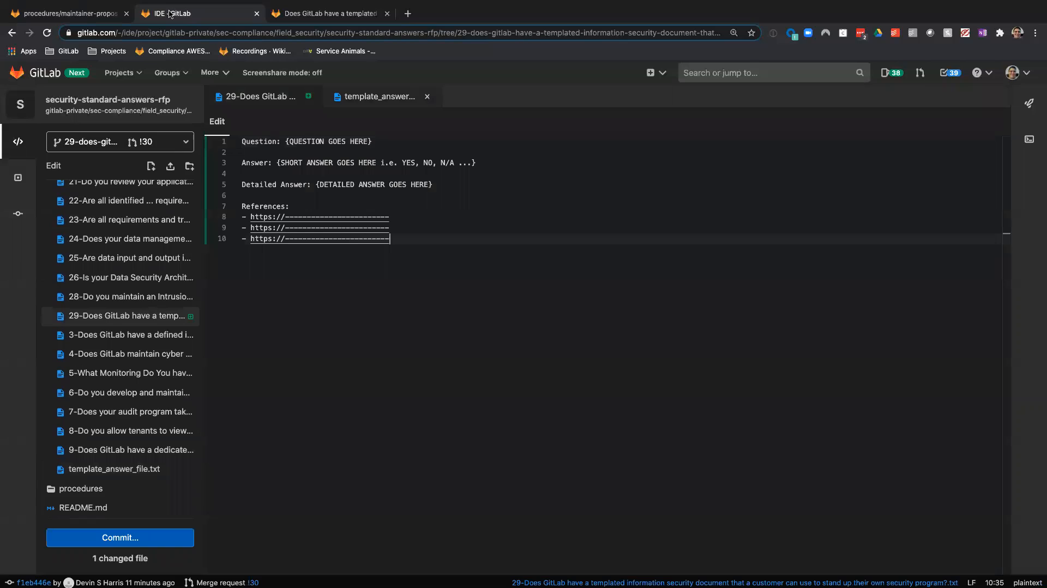
# - Replace {QUESTION GOES HERE} with issue #29's full question and set the short answer to No
pyautogui.click(371, 141)
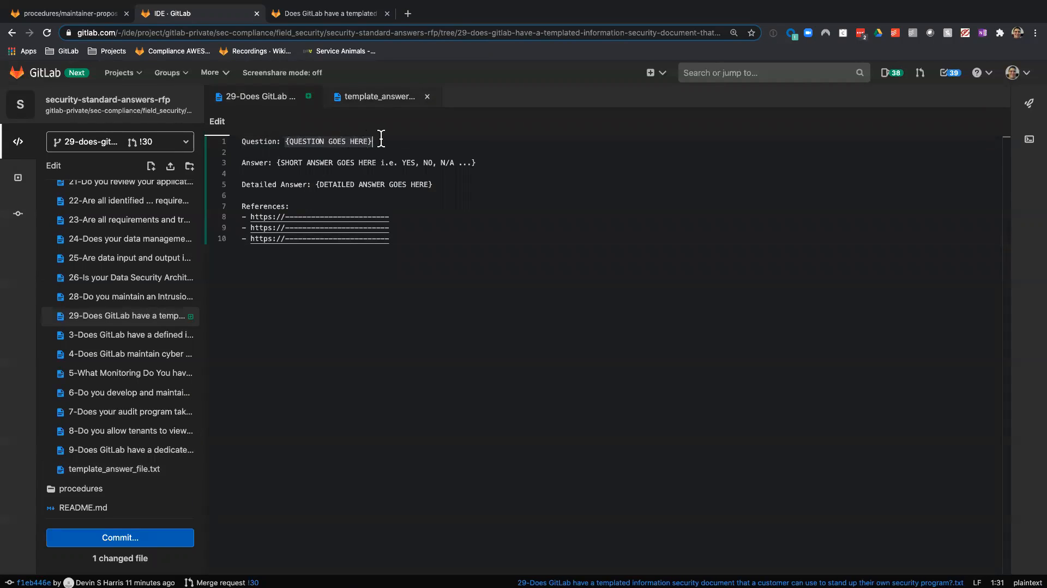
pyautogui.write('Does GitLab have a templated information security document that a customer can use to stand up their own security program?')
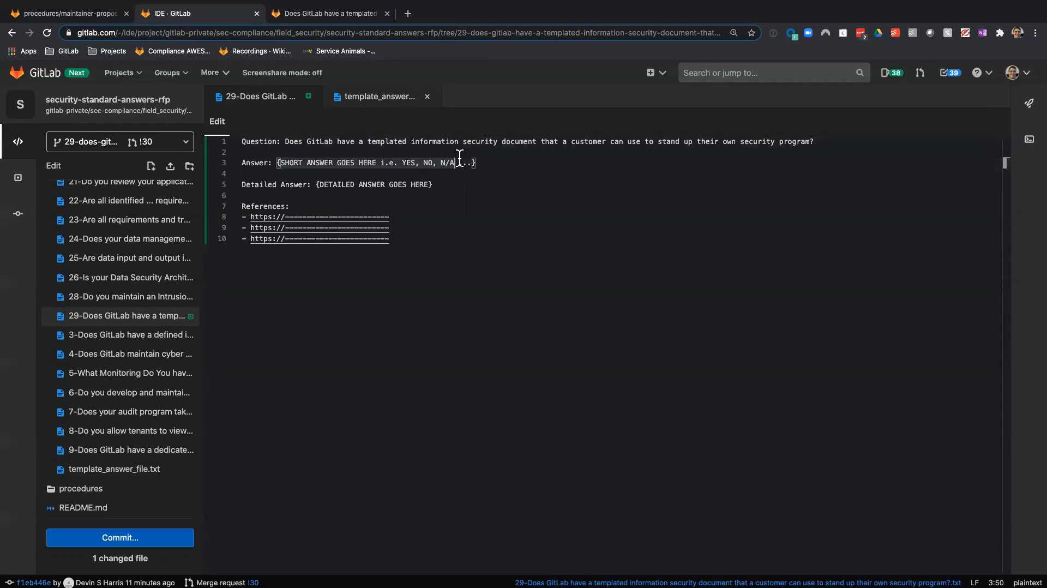
pyautogui.write('No')
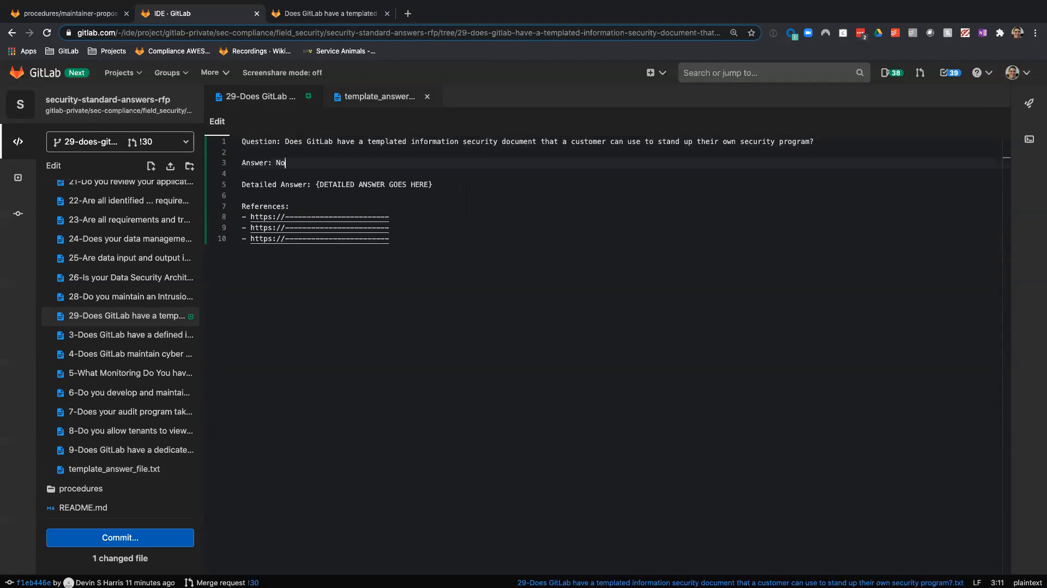
pyautogui.click(328, 13)
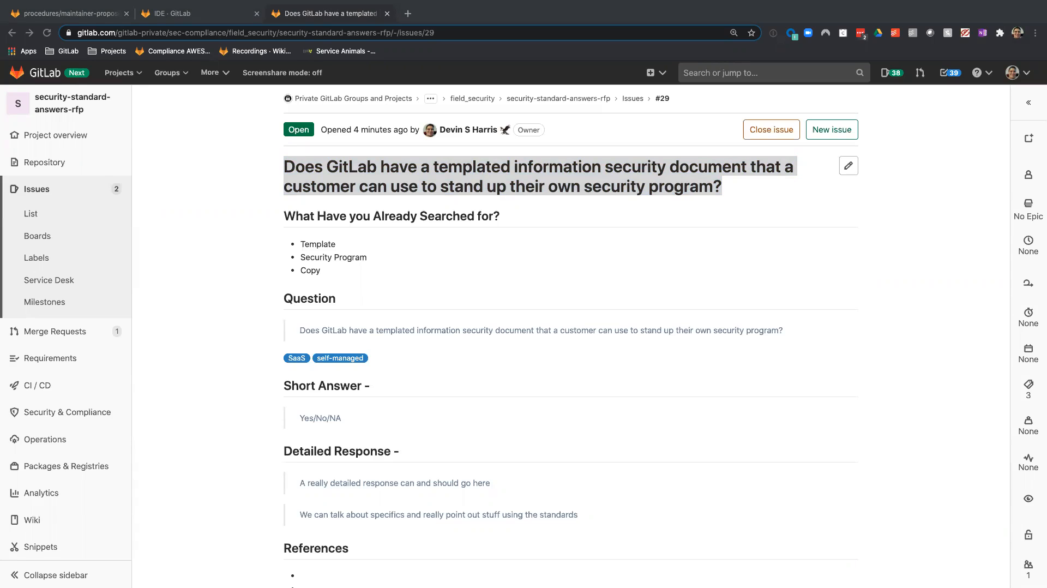
pyautogui.click(195, 13)
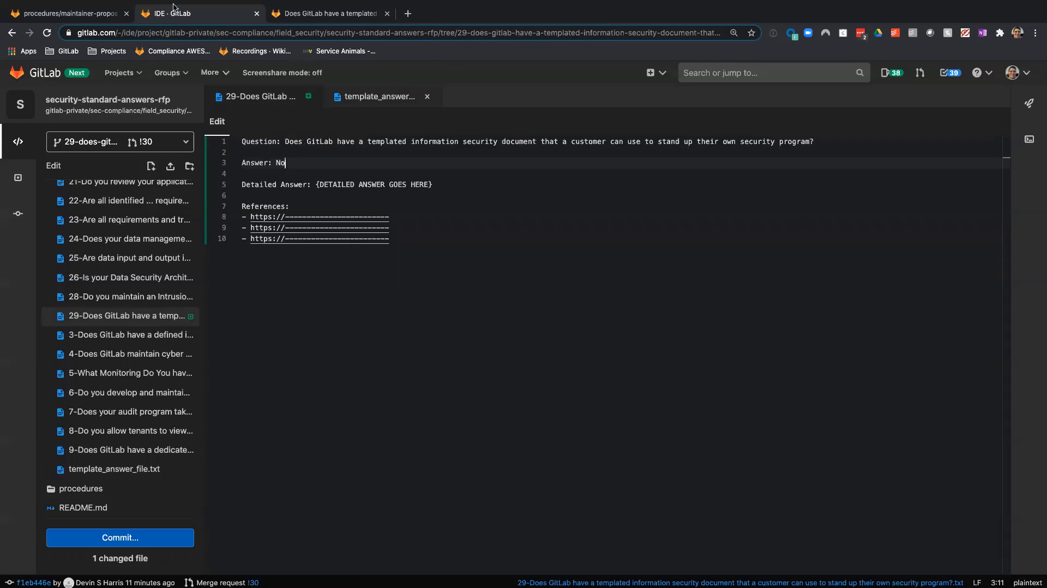
pyautogui.moveTo(323, 185)
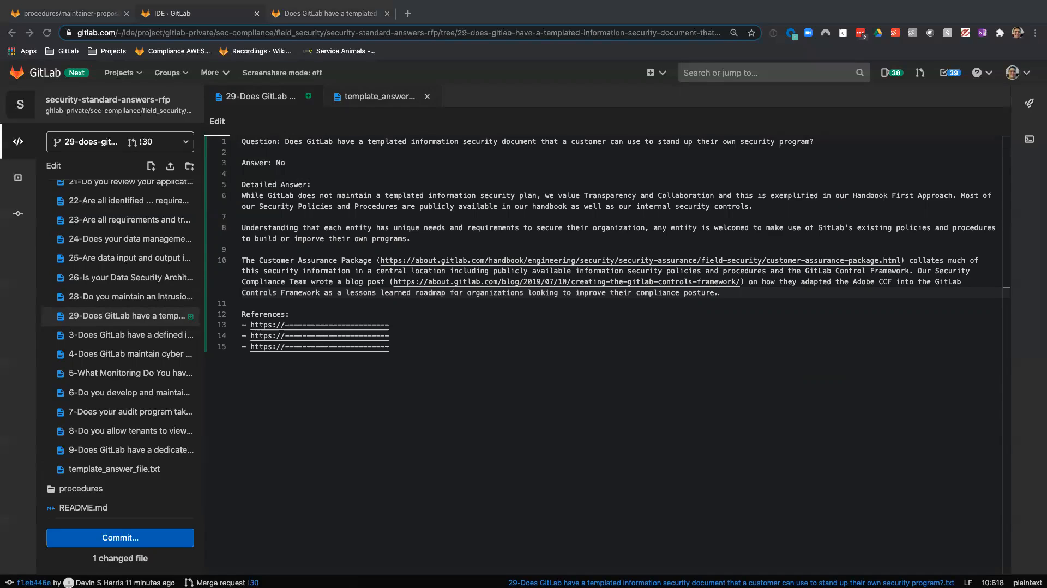
pyautogui.moveTo(383, 320)
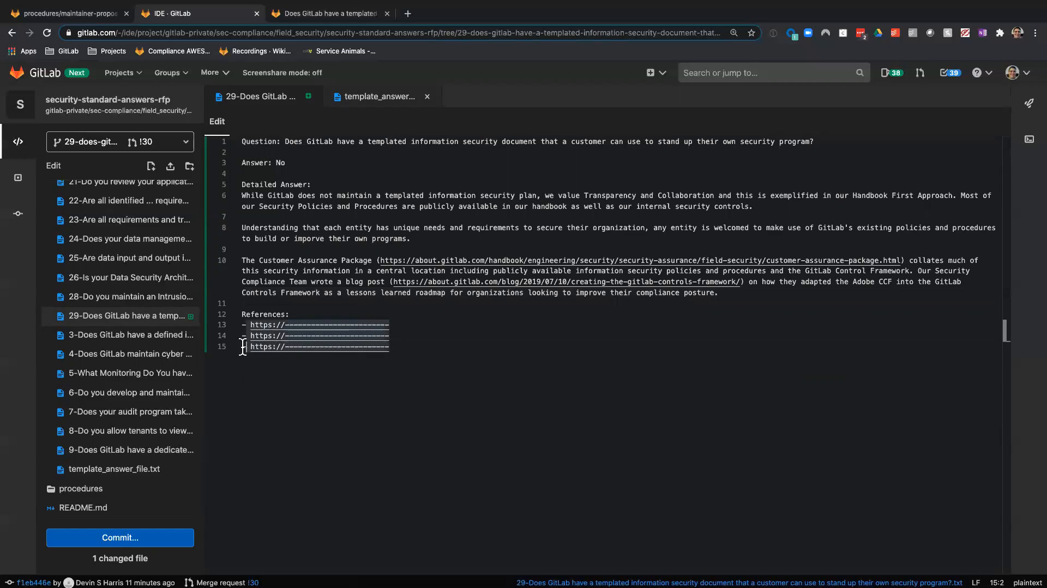
pyautogui.write('https://about.gitlab.com/handbook/values/')
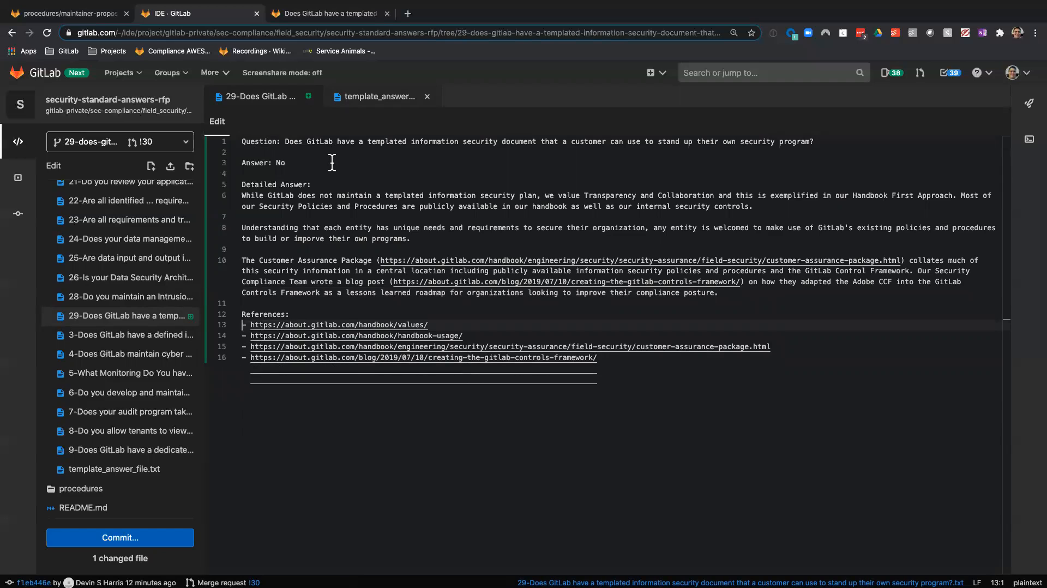
pyautogui.moveTo(328, 173)
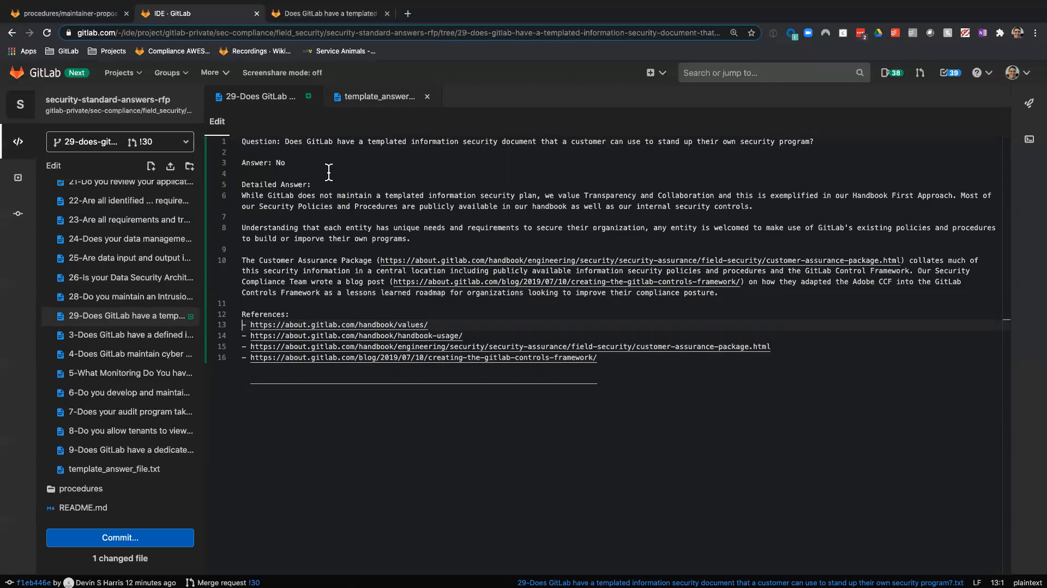
pyautogui.moveTo(289, 314)
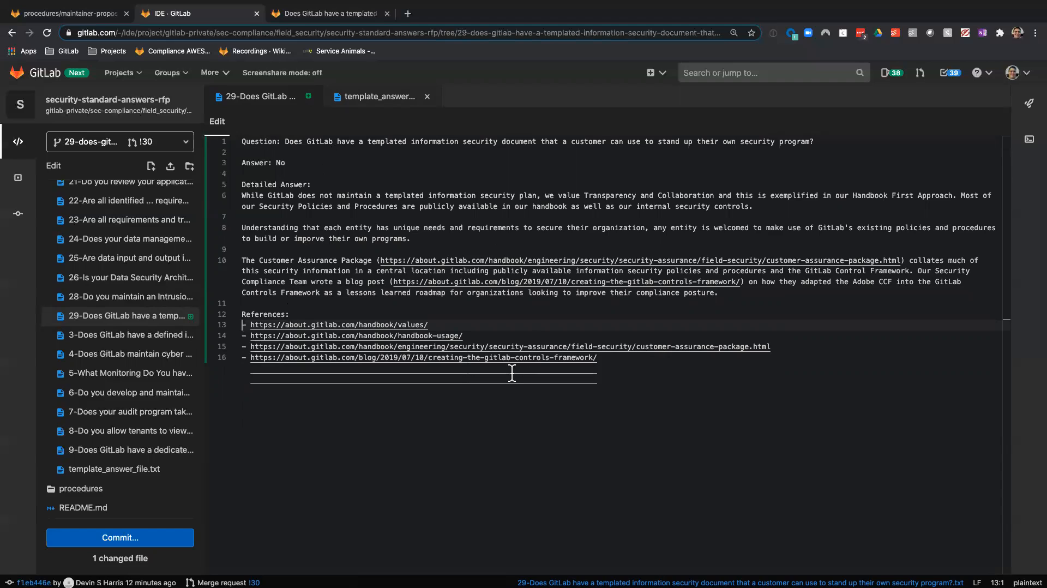
# - Commit the answer file to the issue 29 branch with message 'Answer #29'
pyautogui.click(120, 538)
pyautogui.write('Ans')
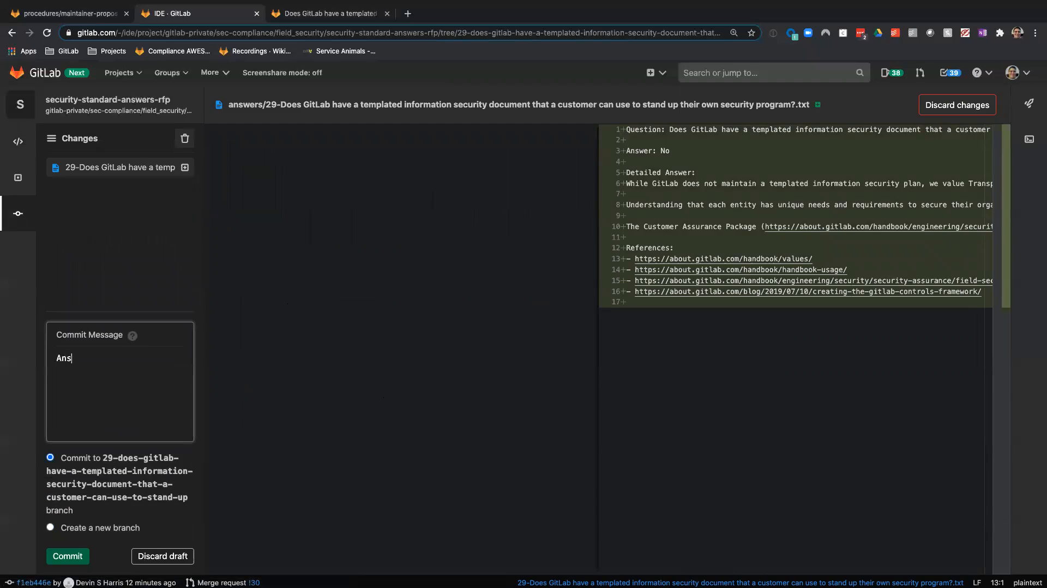
pyautogui.write('wer # 2')
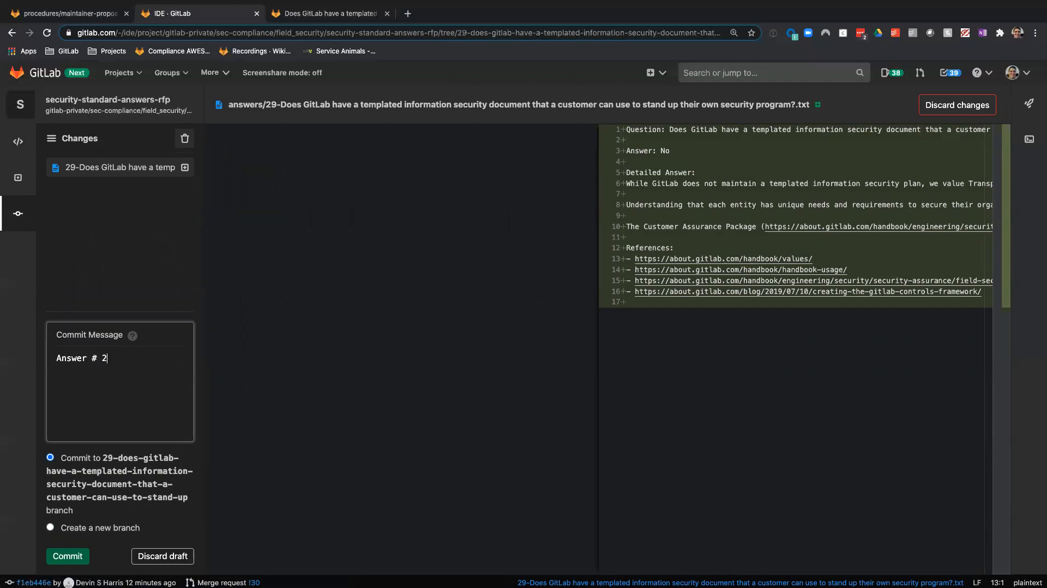
pyautogui.write('9')
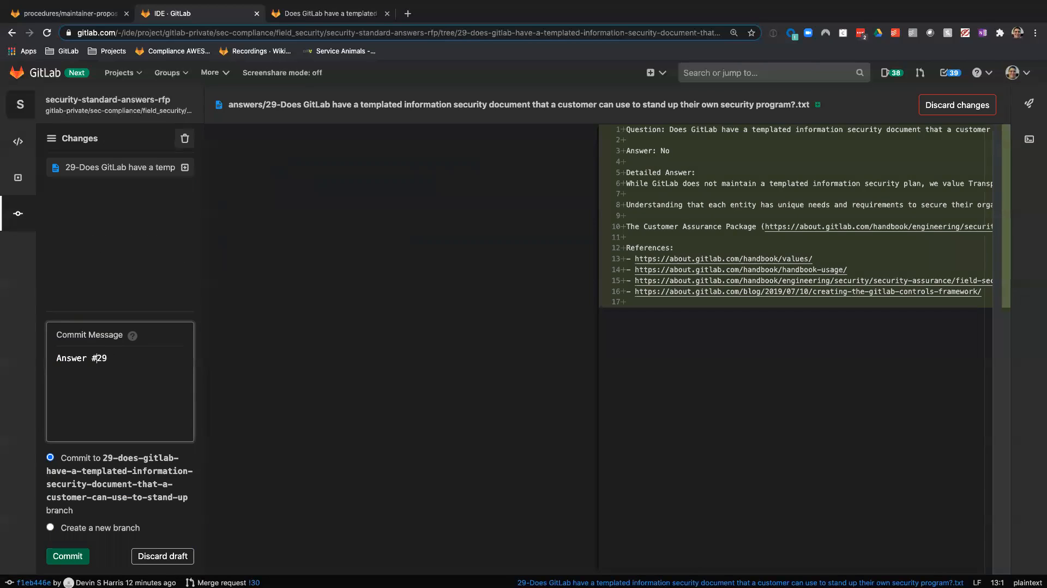
pyautogui.click(66, 555)
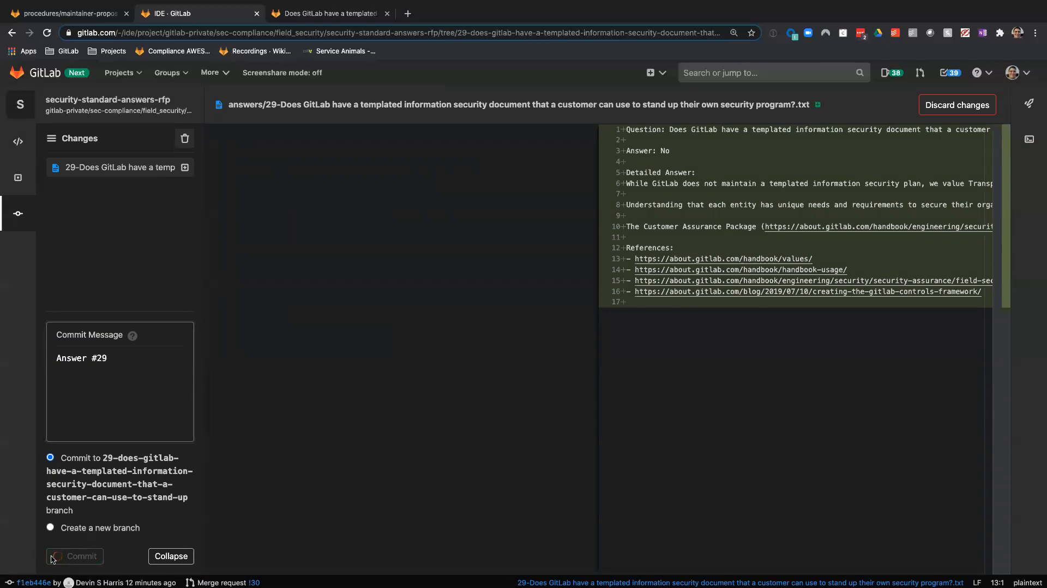
pyautogui.click(82, 557)
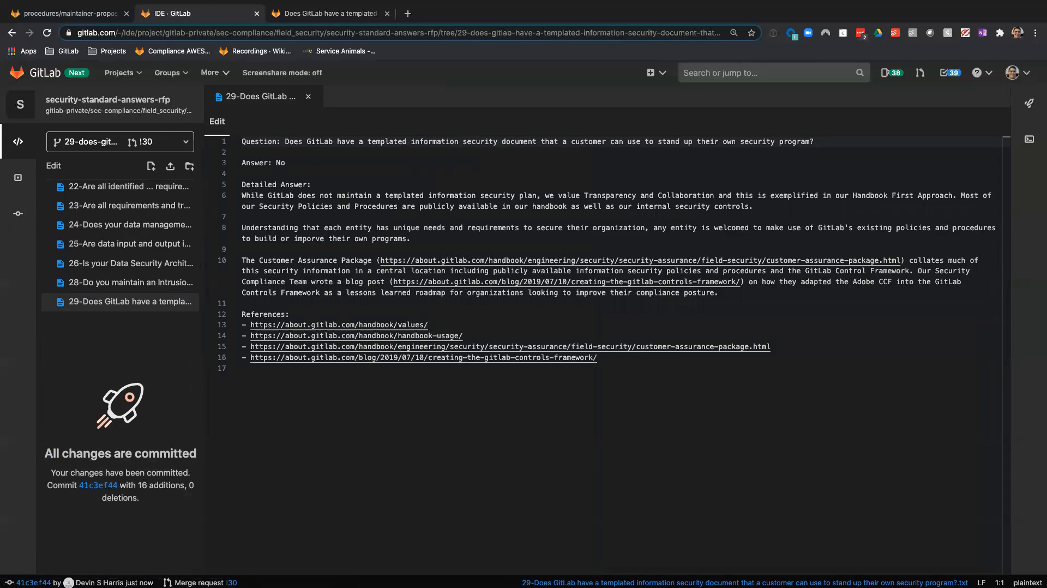
# - Go to draft merge request !30, which closes issue #29, from the Web IDE status bar
pyautogui.click(228, 581)
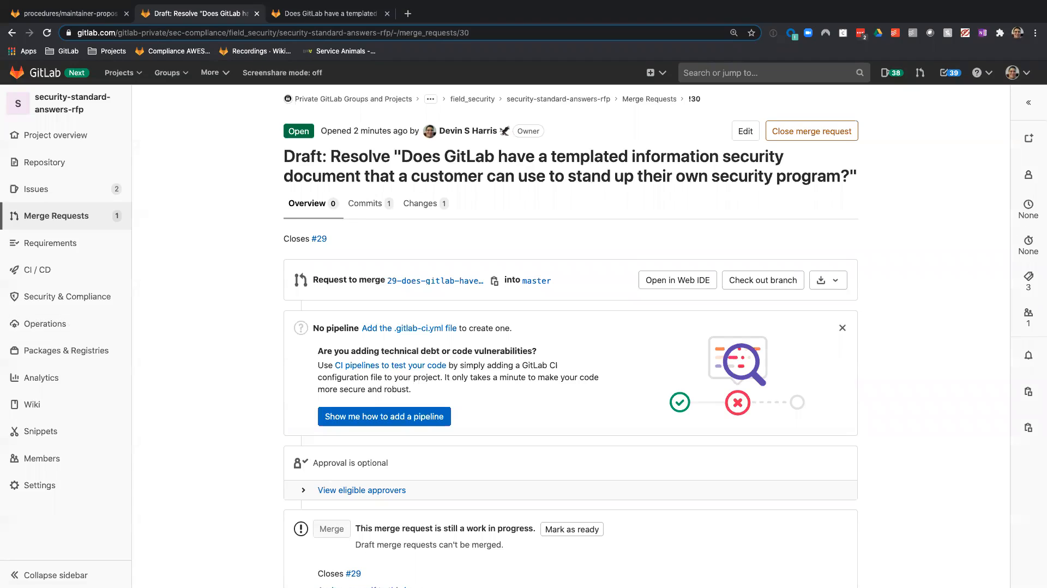
pyautogui.moveTo(617, 407)
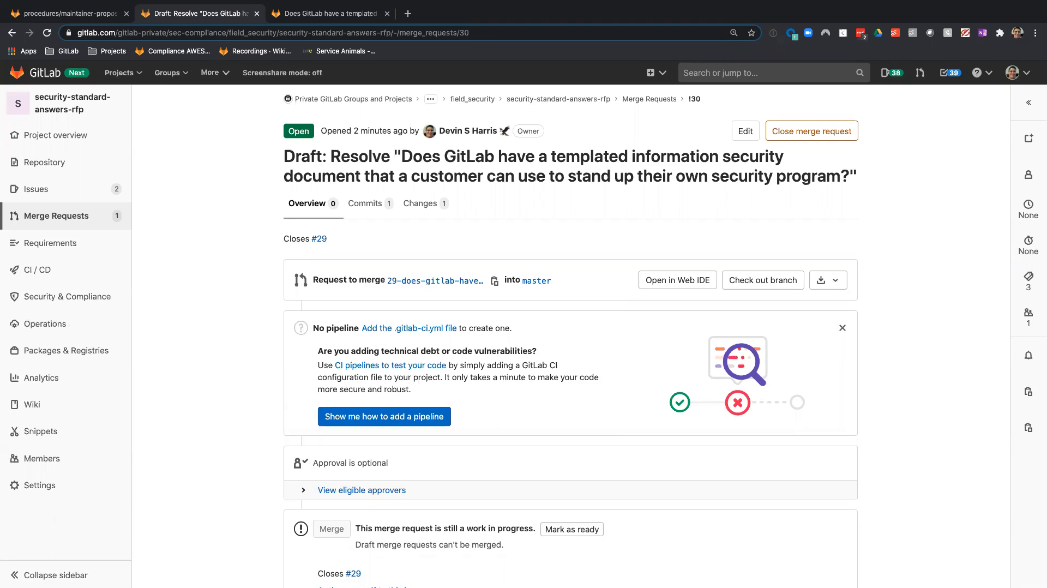
pyautogui.moveTo(718, 458)
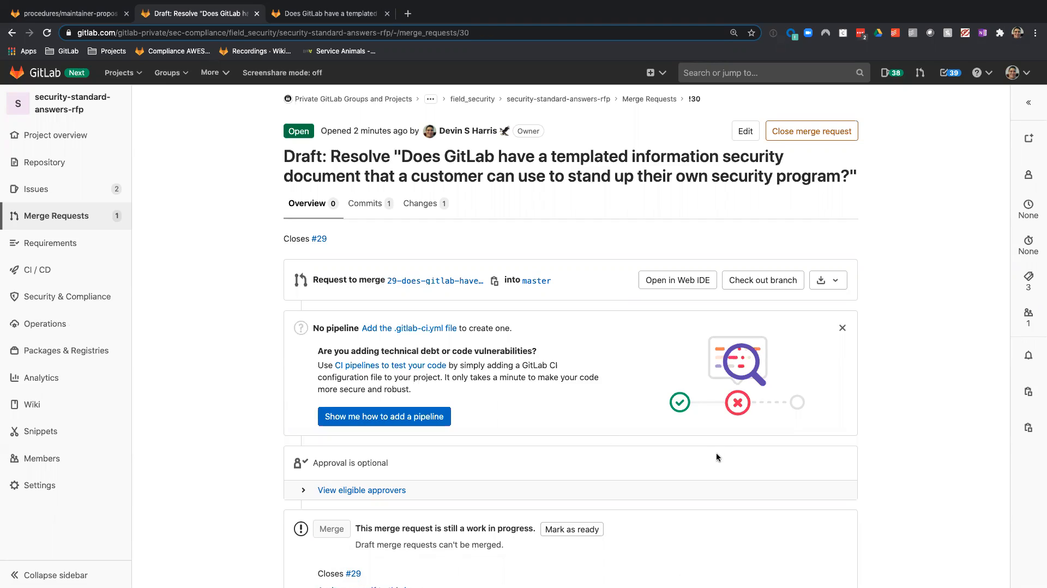